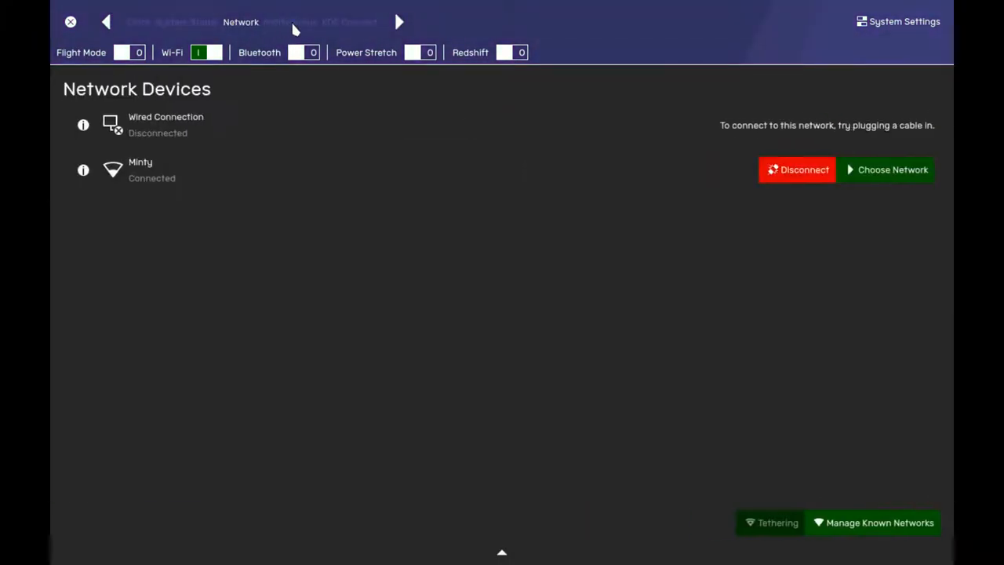
# Go back from the Network pane to the green-headed Clock pane.
pyautogui.click(293, 21)
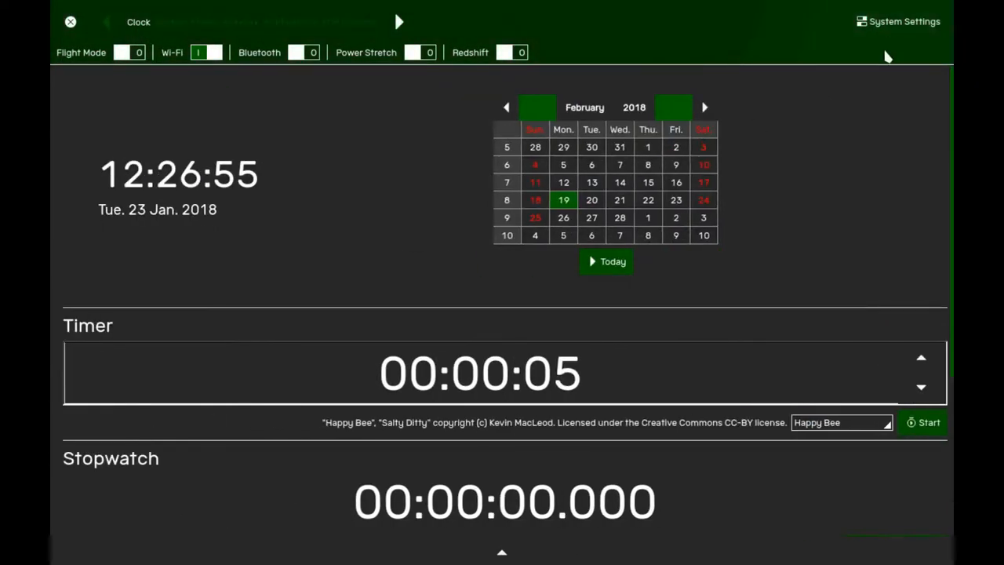
# Open System Settings and view the About page showing Arch Linux and theShell 7.2.
pyautogui.click(897, 21)
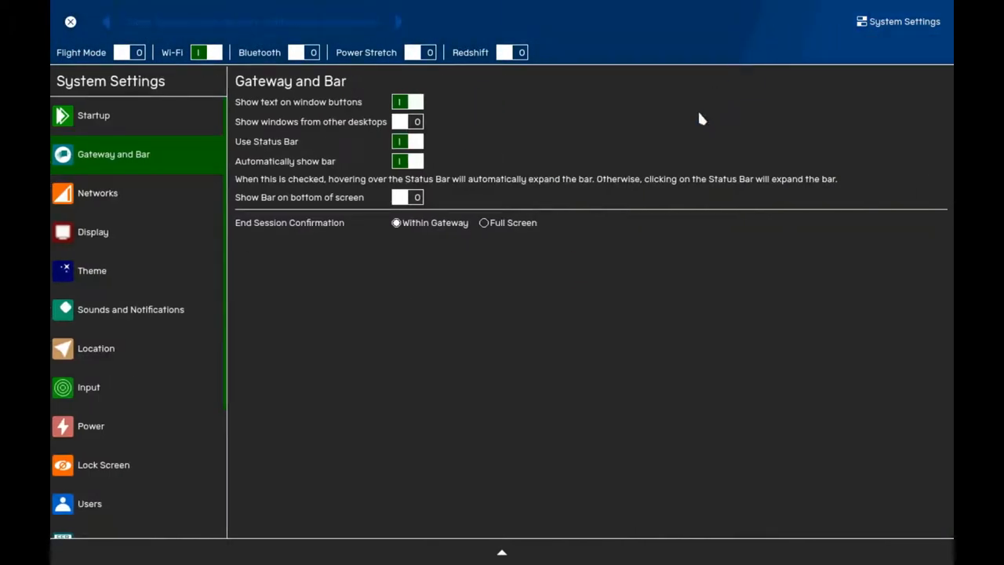
pyautogui.moveTo(188, 148)
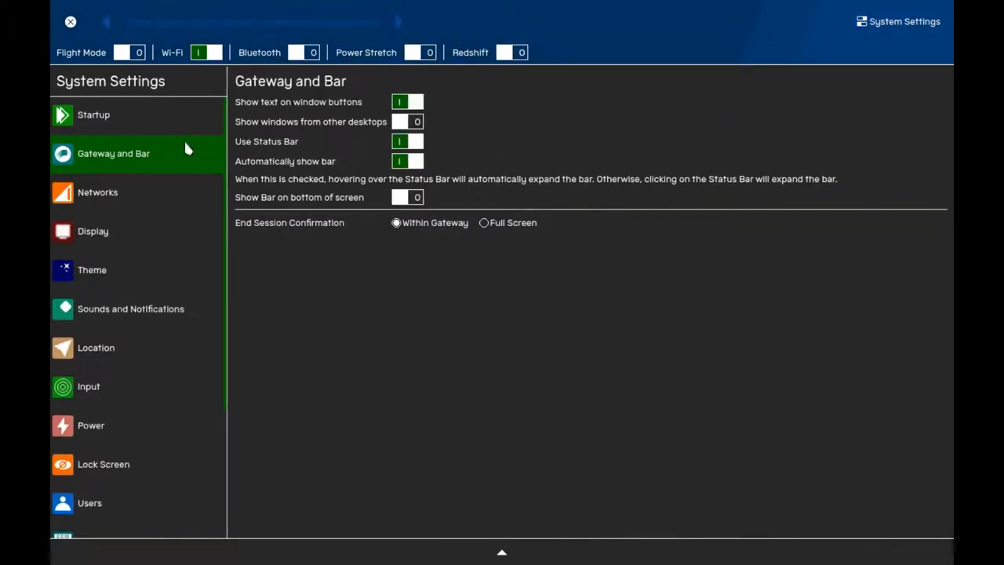
pyautogui.scroll(-3)
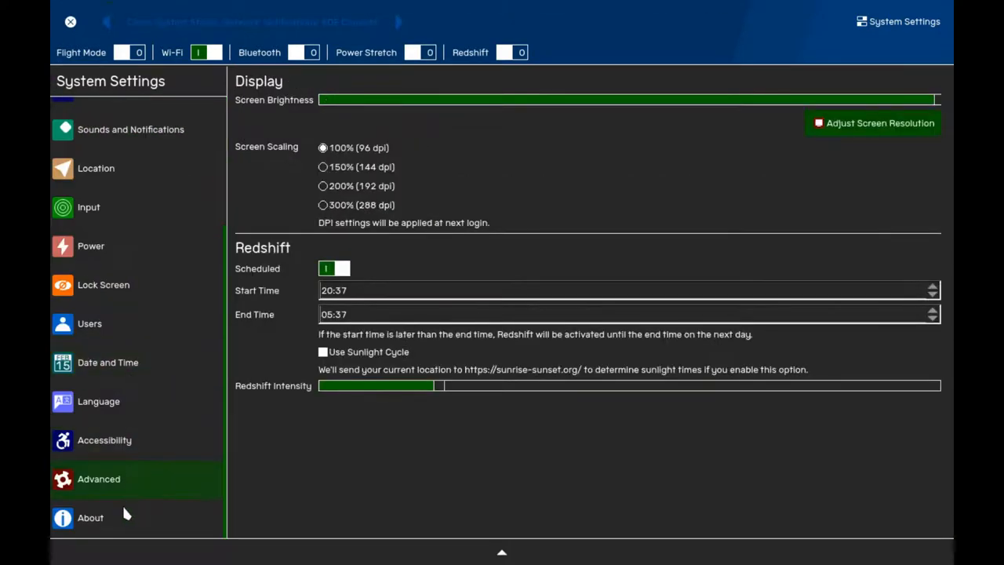
pyautogui.click(90, 517)
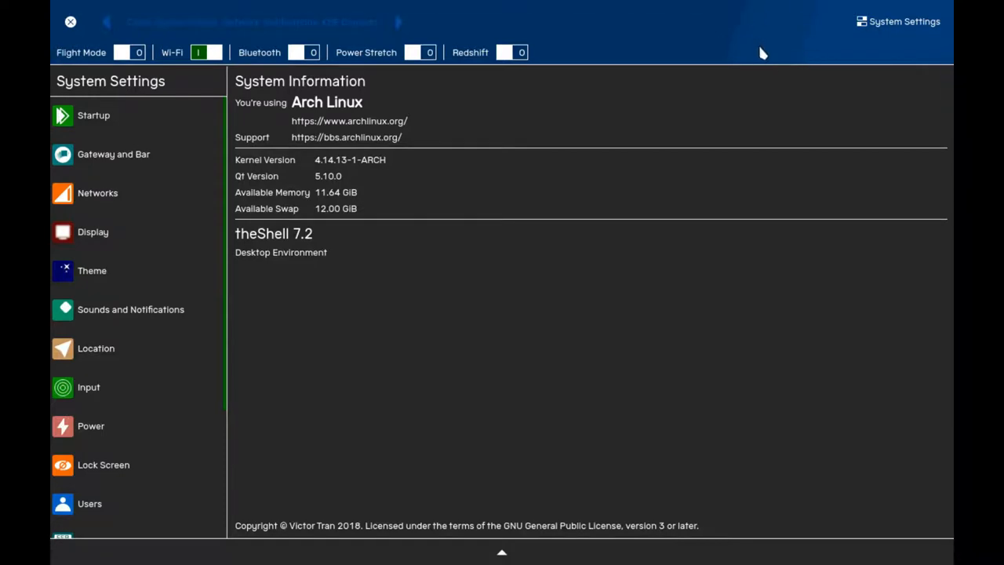
pyautogui.moveTo(758, 34)
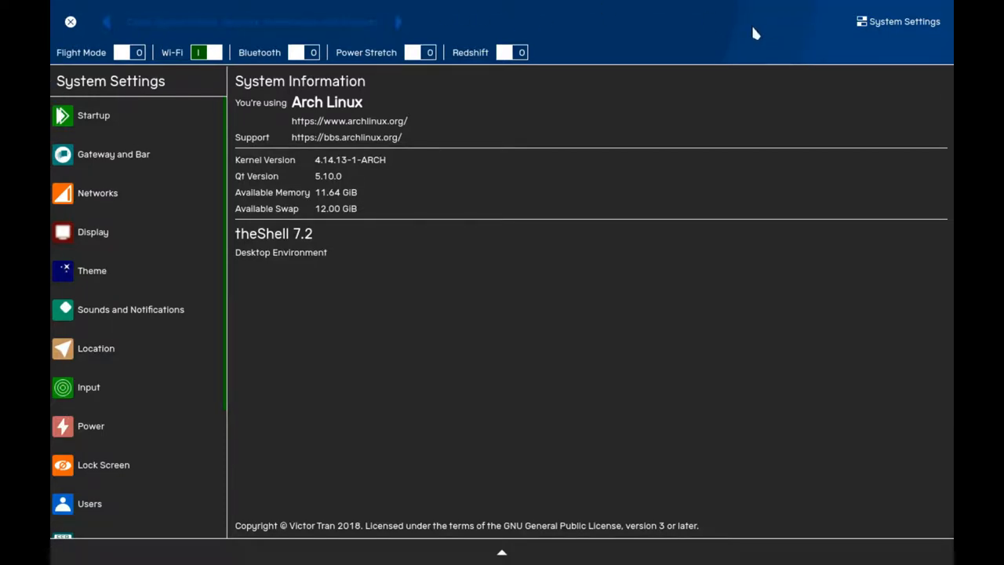
pyautogui.moveTo(186, 26)
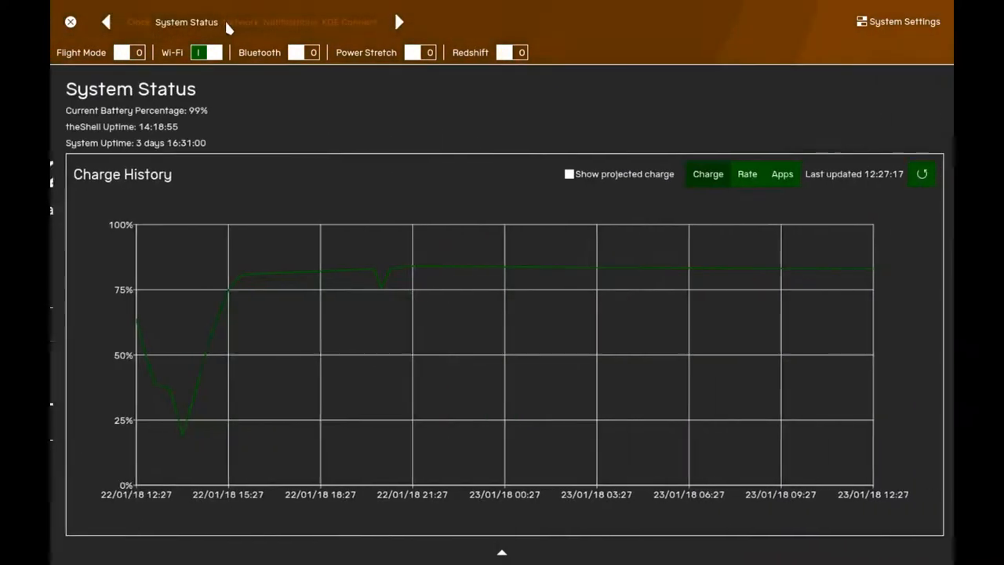
# Advance from System Status through Network to the empty red-headed Notifications pane.
pyautogui.click(243, 21)
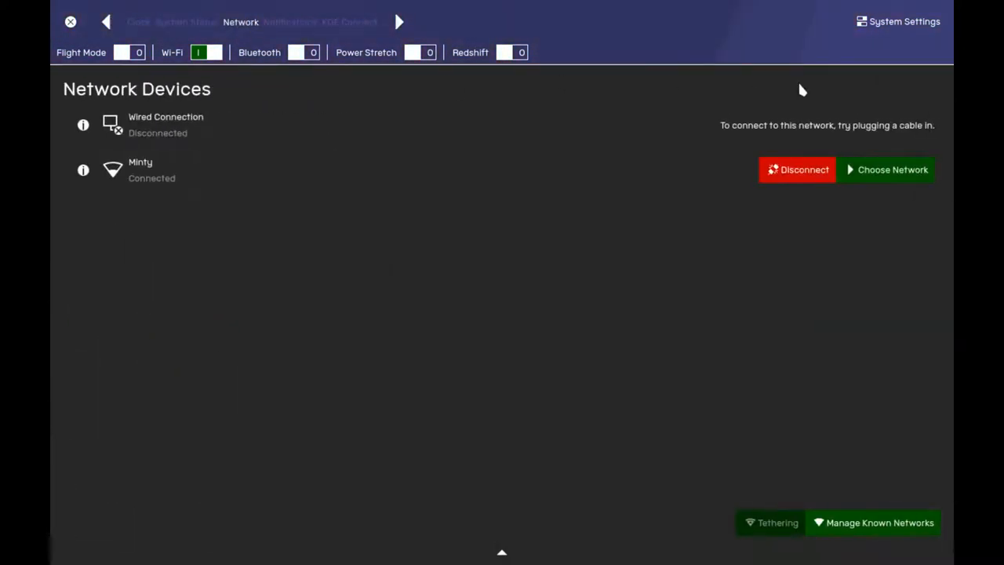
pyautogui.moveTo(840, 67)
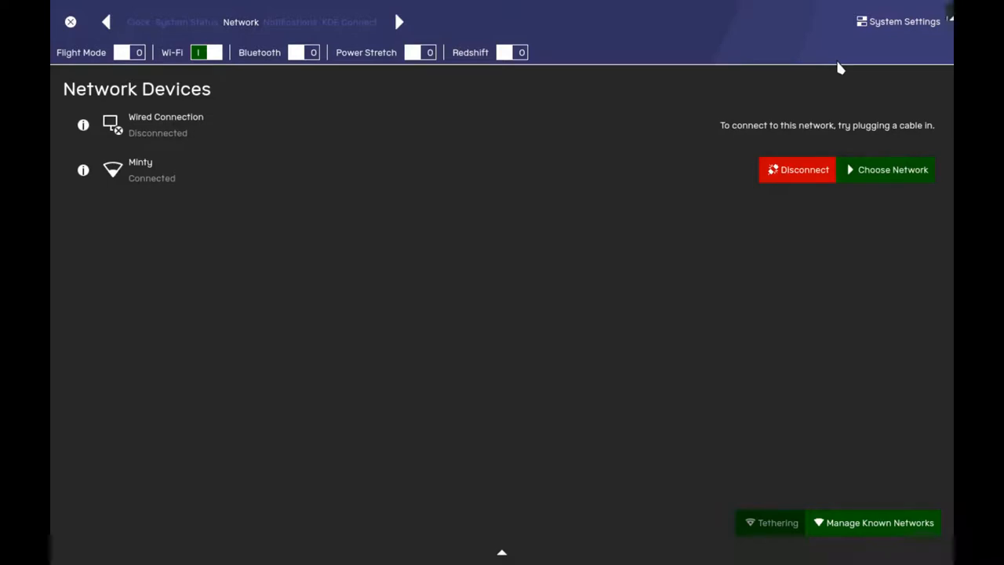
pyautogui.click(290, 21)
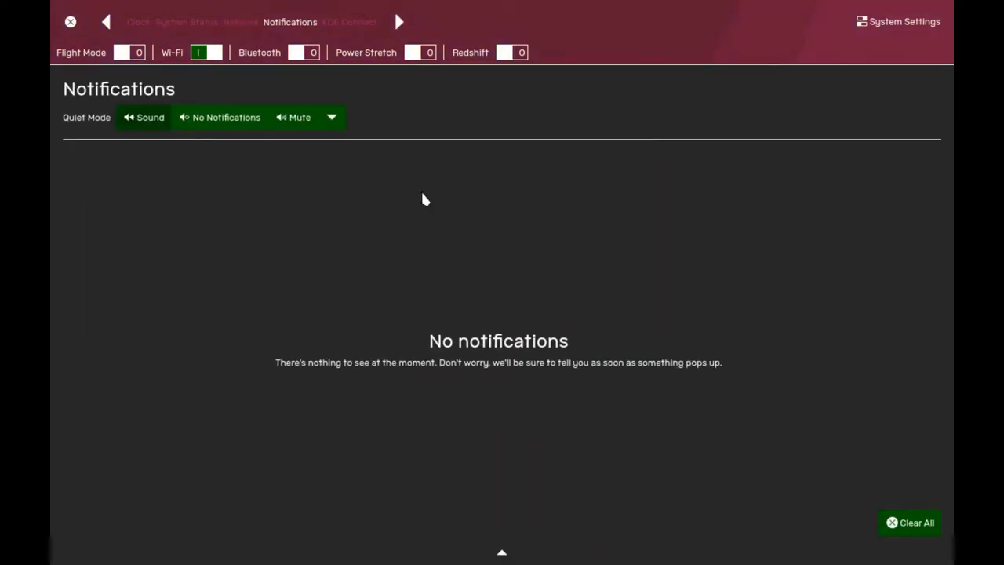